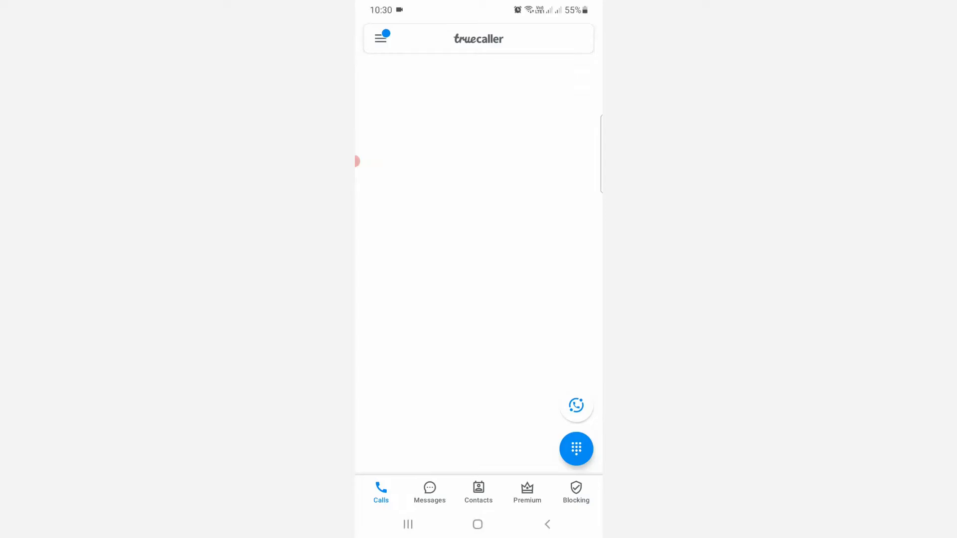
Step: View Truecaller's Premium upgrade plans, then exit to the phone's app drawer
{"action": "left_click", "coordinate": [527, 491]}
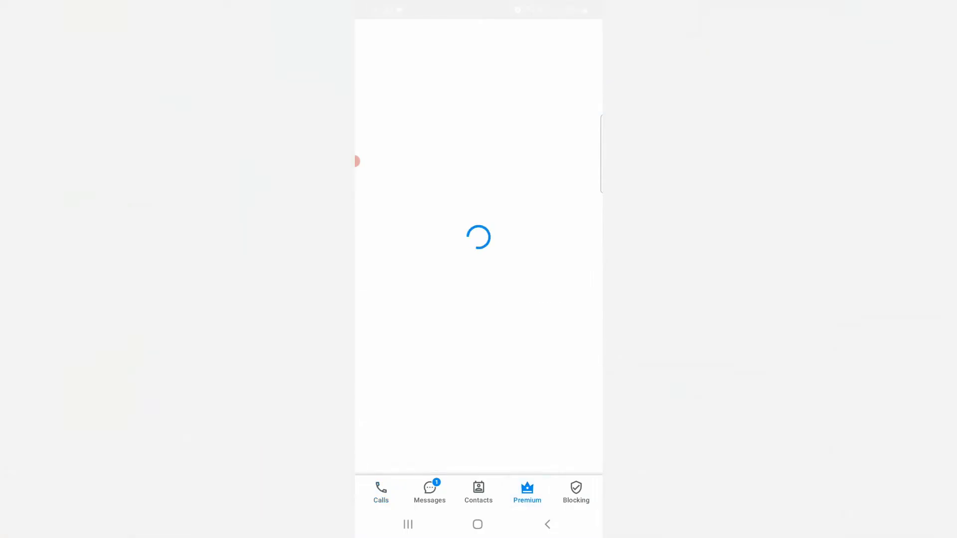
{"action": "left_click", "coordinate": [527, 492]}
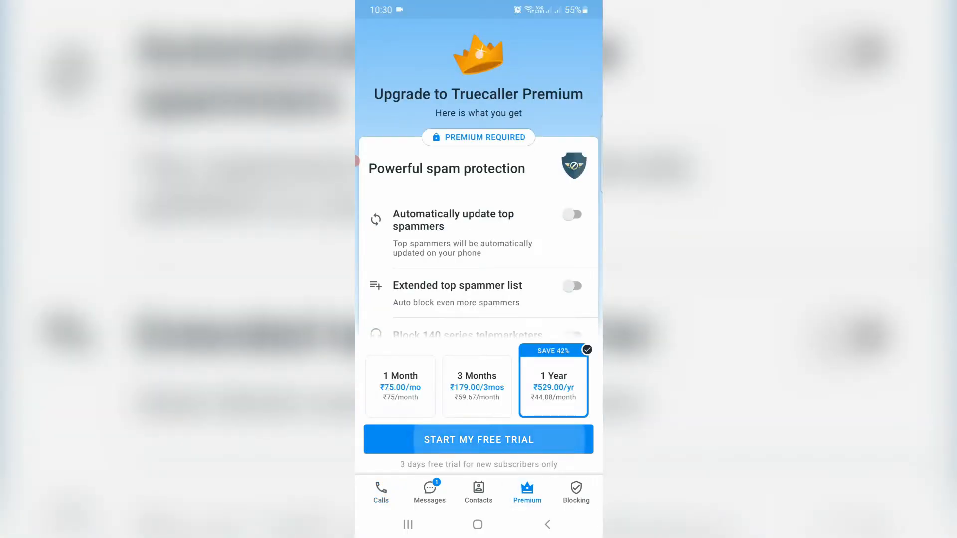
{"action": "left_click", "coordinate": [478, 440]}
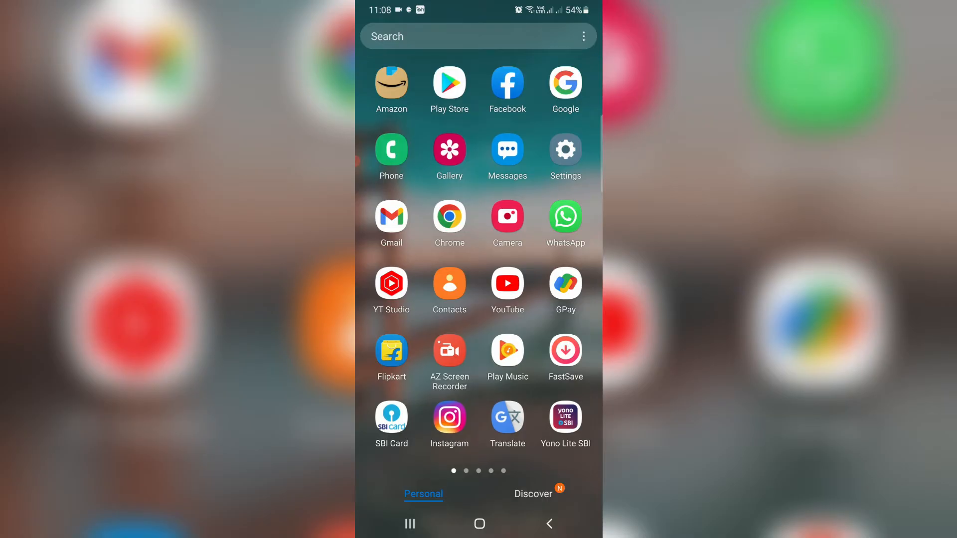
Step: Enable Developer options by tapping Build number under Software information
{"action": "left_click", "coordinate": [564, 150]}
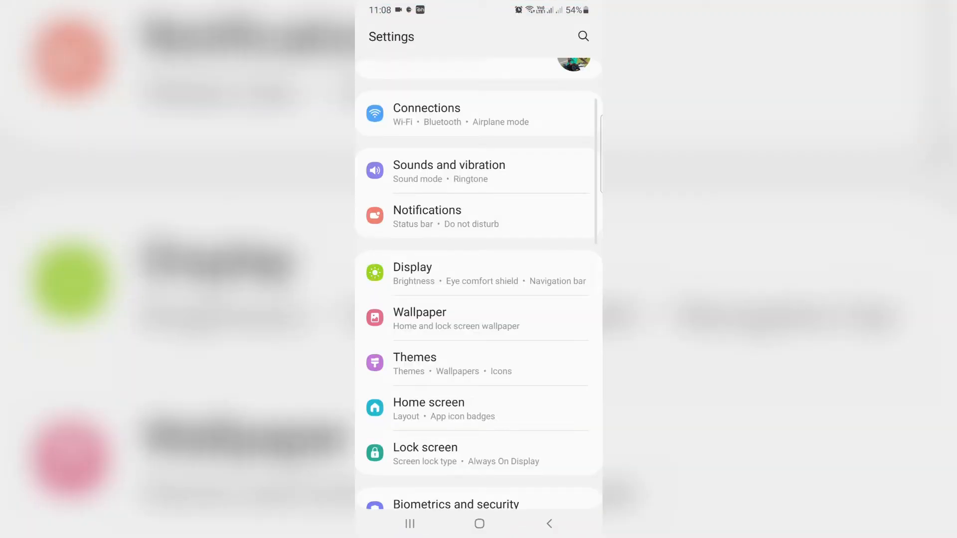
{"action": "scroll", "scroll_direction": "down", "scroll_amount": 3}
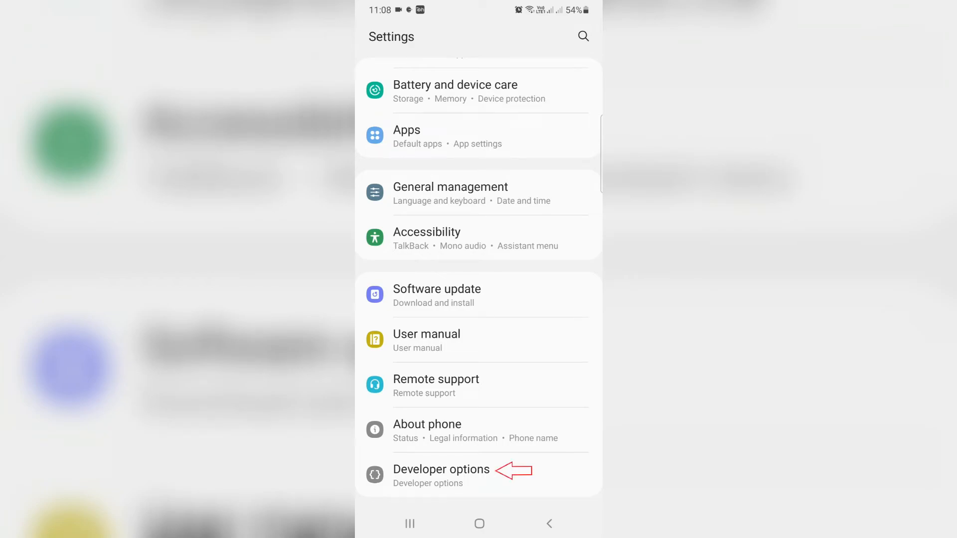
{"action": "left_click", "coordinate": [441, 470]}
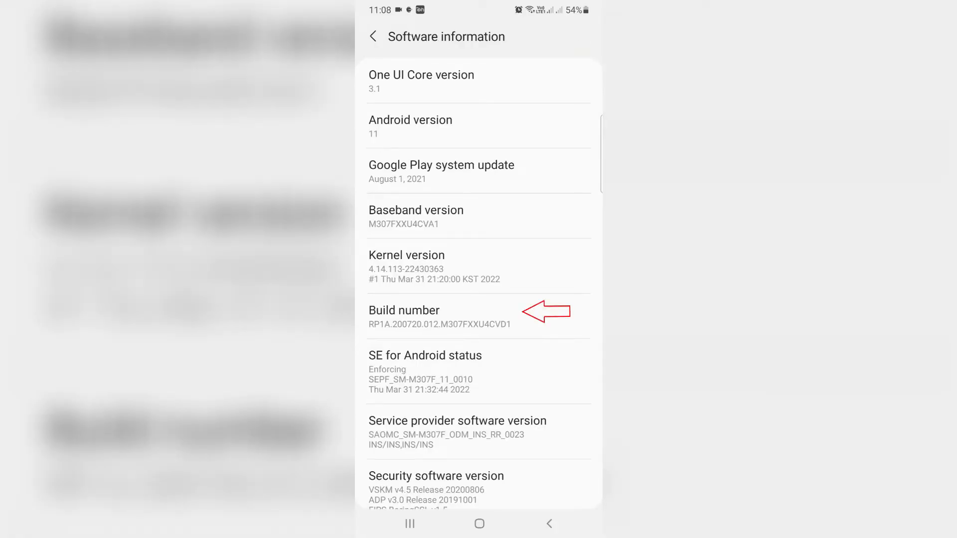
{"action": "left_click", "coordinate": [373, 36]}
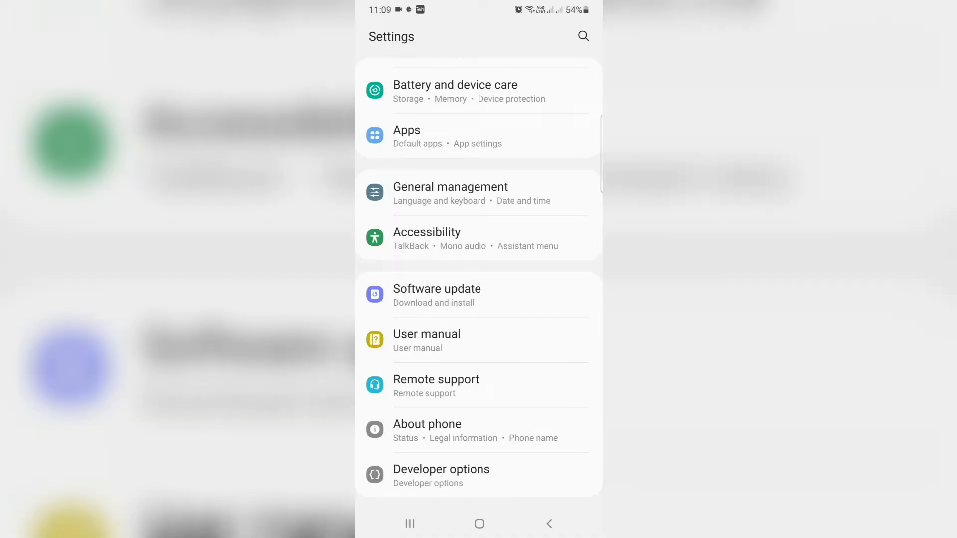
Step: Switch Developer options' Running services list to show cached processes
{"action": "left_click", "coordinate": [441, 468]}
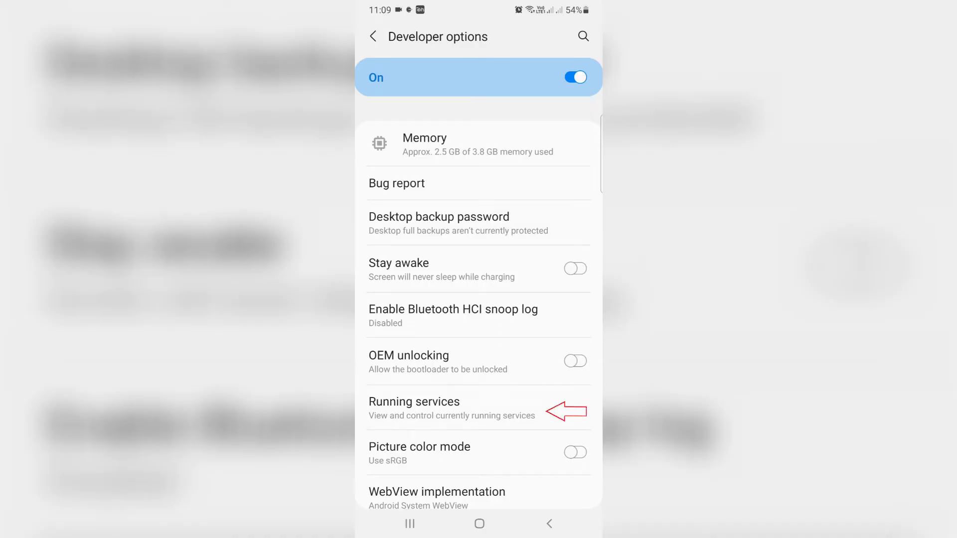
{"action": "left_click", "coordinate": [414, 402]}
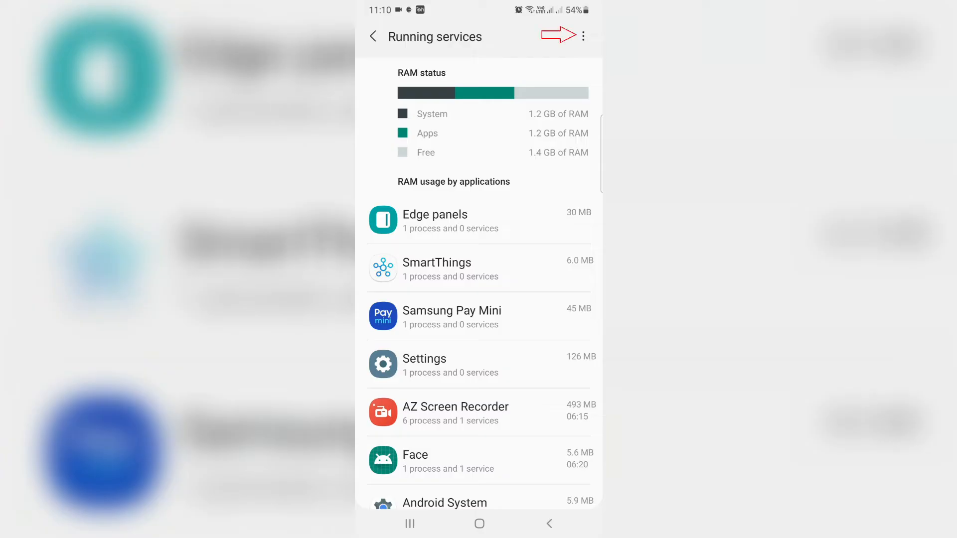
{"action": "left_click", "coordinate": [583, 36]}
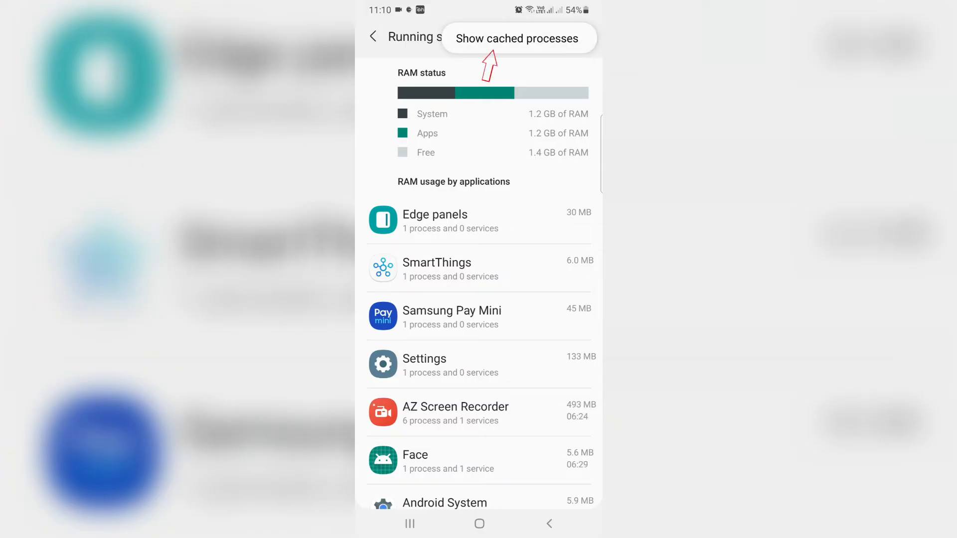
{"action": "left_click", "coordinate": [518, 38]}
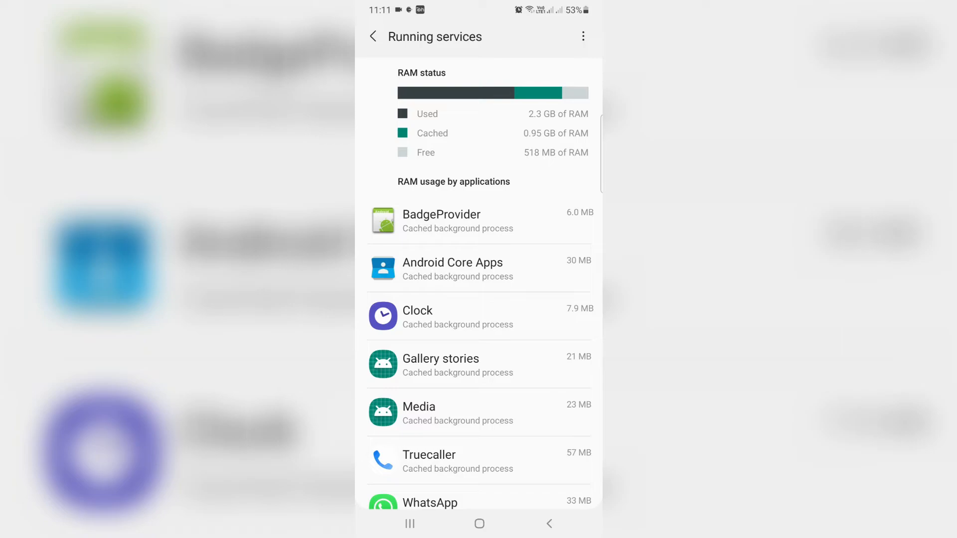
Step: Browse the cached processes, checking the Google Play services entry
{"action": "scroll", "scroll_direction": "down", "scroll_amount": 3}
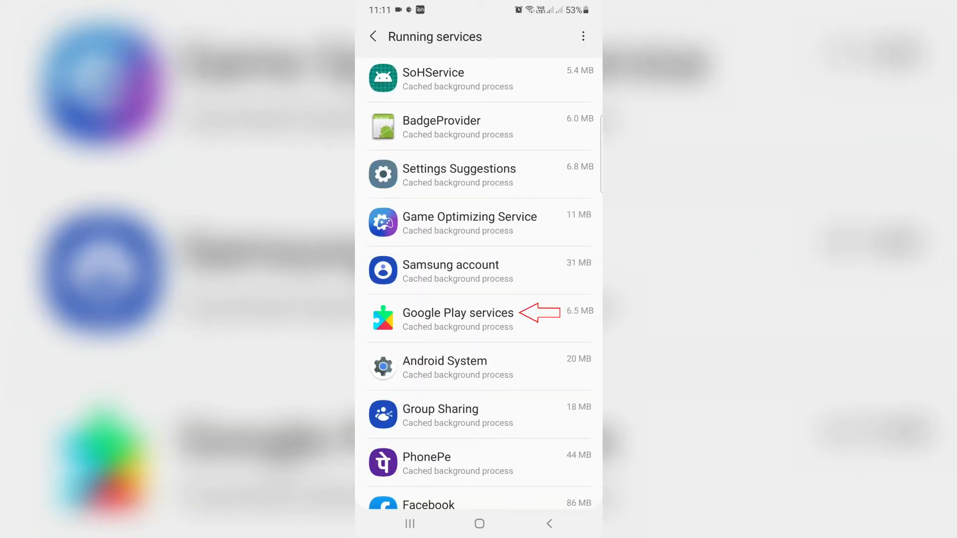
{"action": "left_click", "coordinate": [458, 319]}
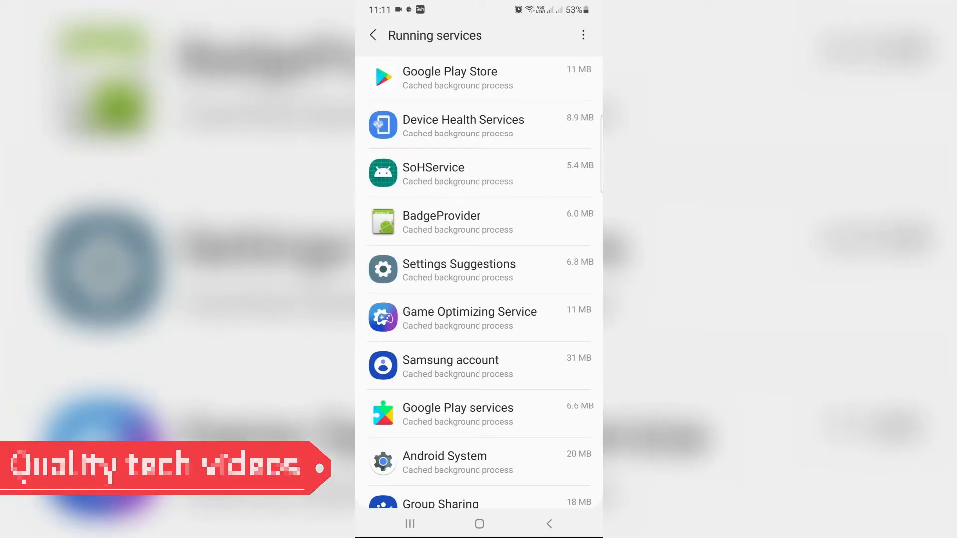
{"action": "scroll", "scroll_direction": "down", "scroll_amount": 3}
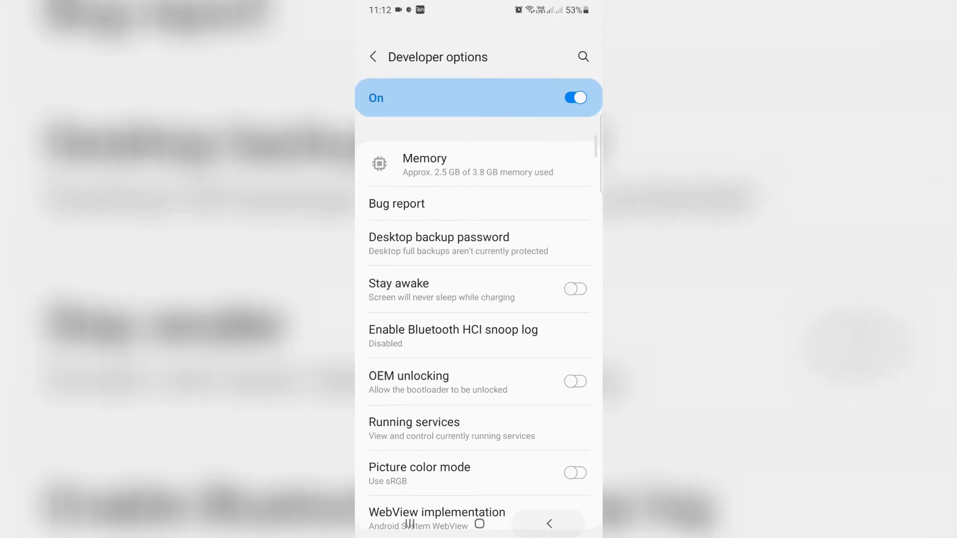
Step: From the main settings list, scroll the Apps list down to Google Play services
{"action": "left_click", "coordinate": [373, 57]}
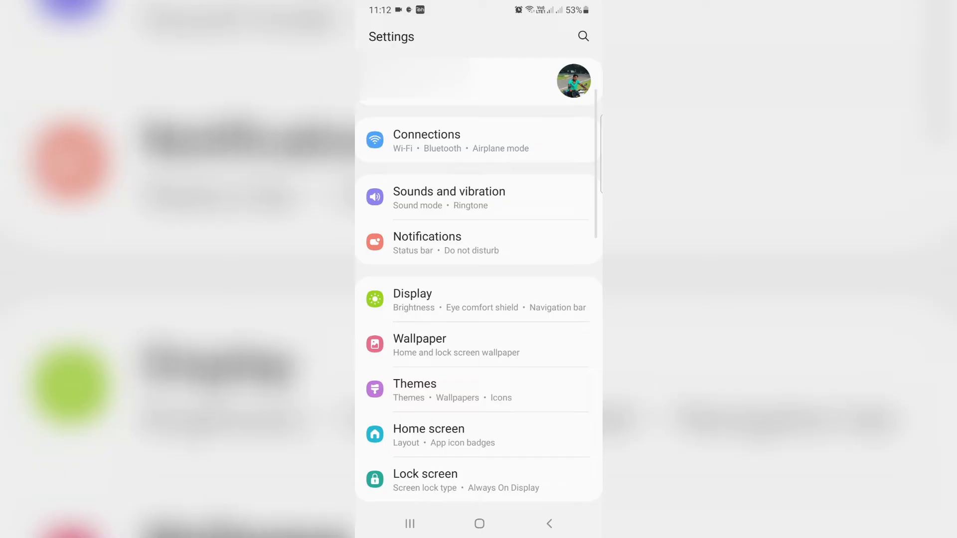
{"action": "scroll", "scroll_direction": "down", "scroll_amount": 3}
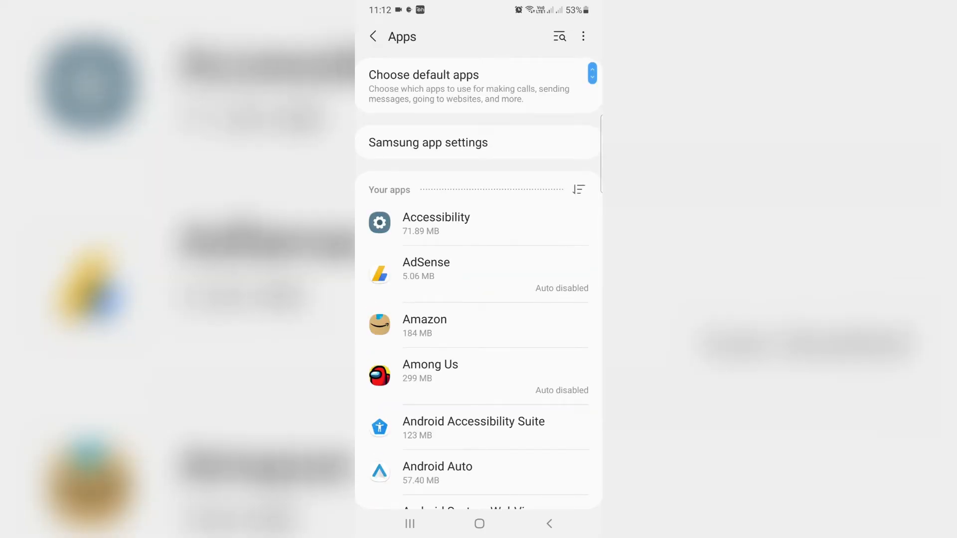
{"action": "scroll", "scroll_direction": "down", "scroll_amount": 3}
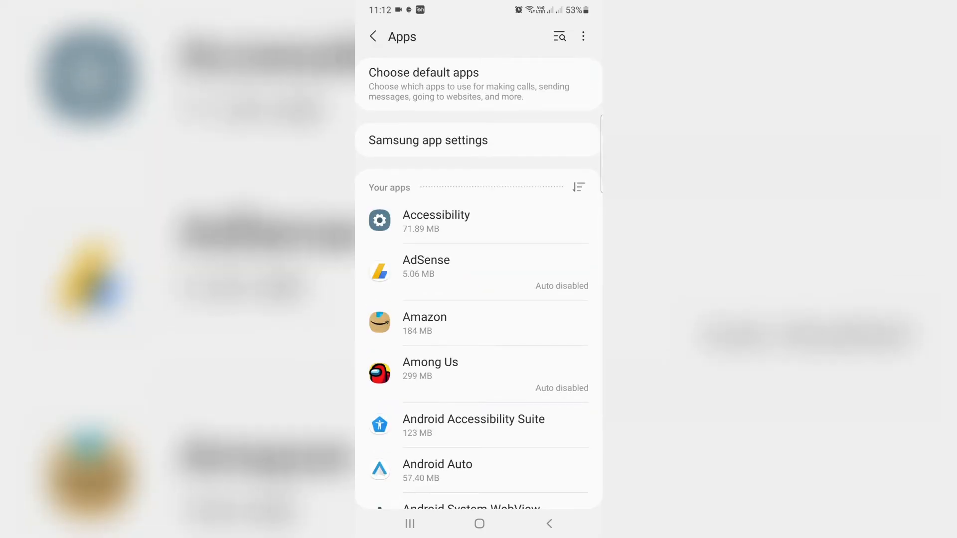
{"action": "scroll", "scroll_direction": "down", "scroll_amount": 3}
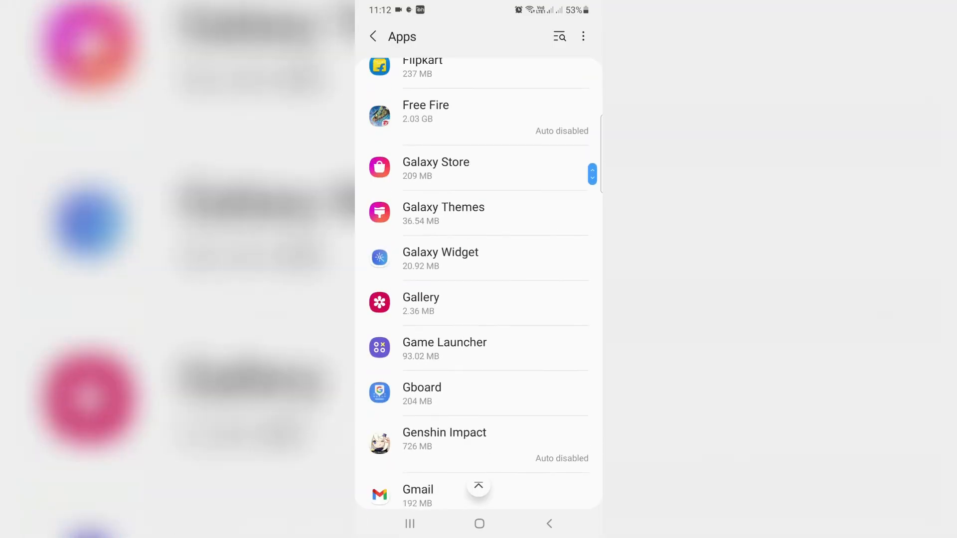
{"action": "scroll", "scroll_direction": "down", "scroll_amount": 3}
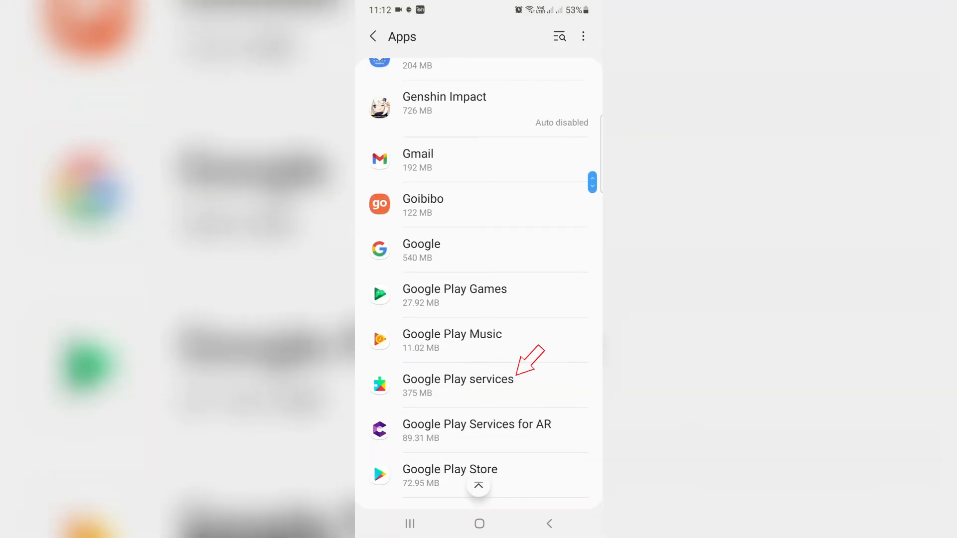
Step: Open Google Play services' Storage and use Manage storage to clear its data
{"action": "left_click", "coordinate": [458, 379]}
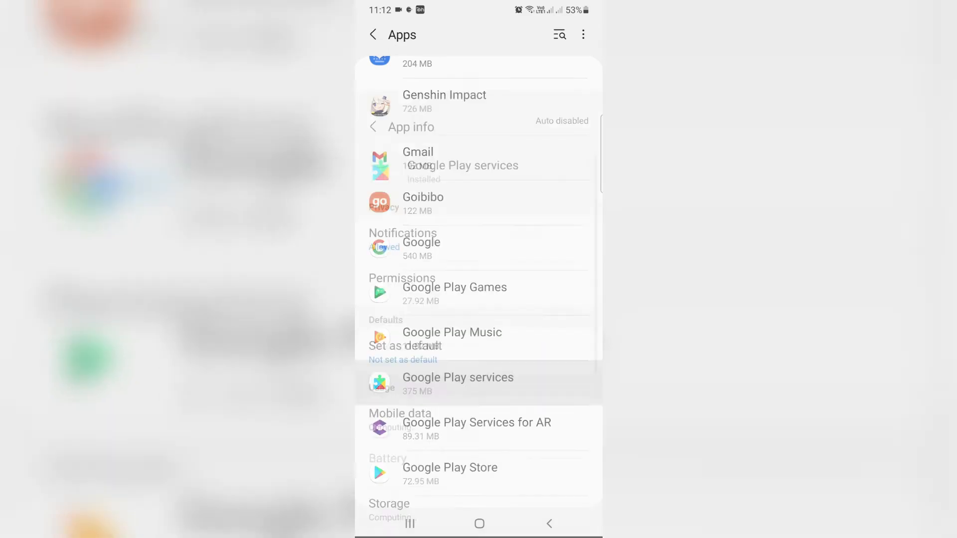
{"action": "left_click", "coordinate": [458, 378]}
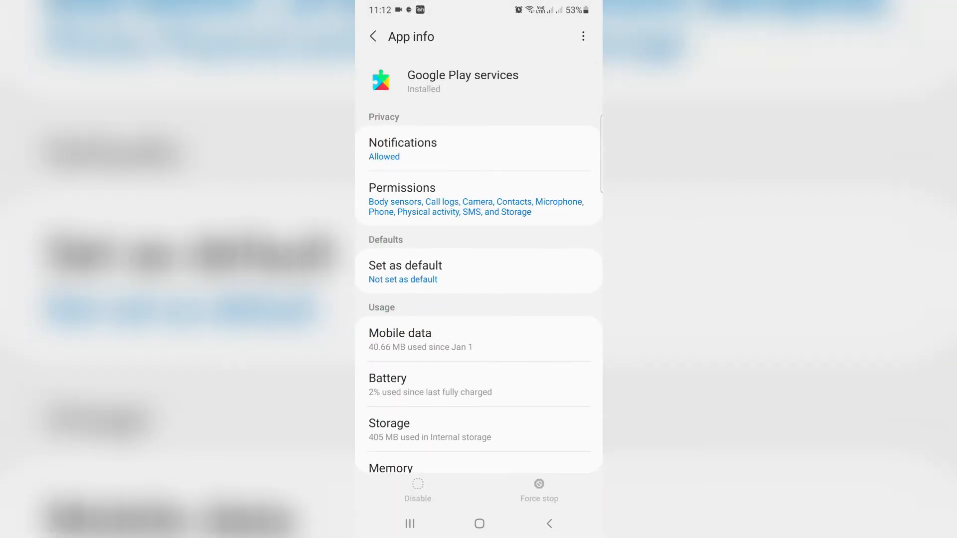
{"action": "left_click", "coordinate": [429, 430]}
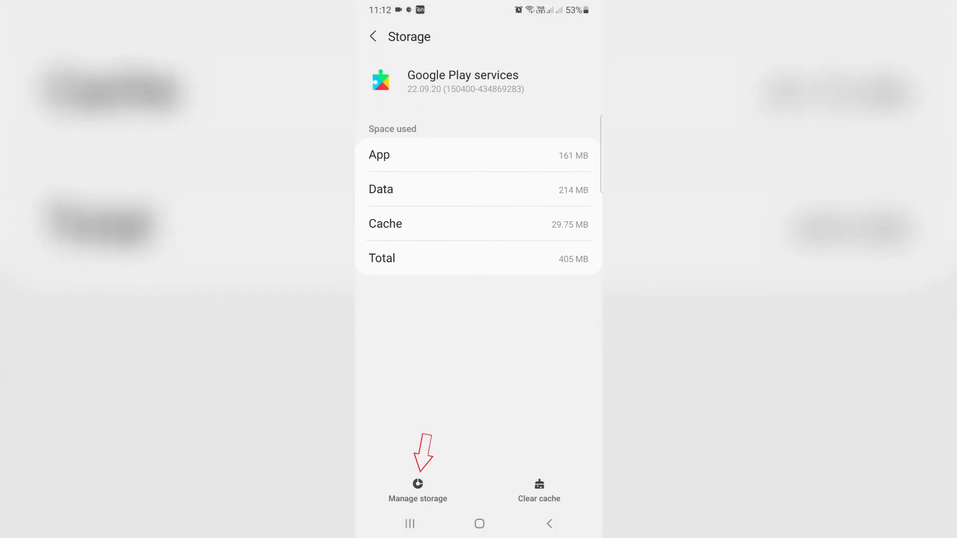
{"action": "left_click", "coordinate": [418, 489]}
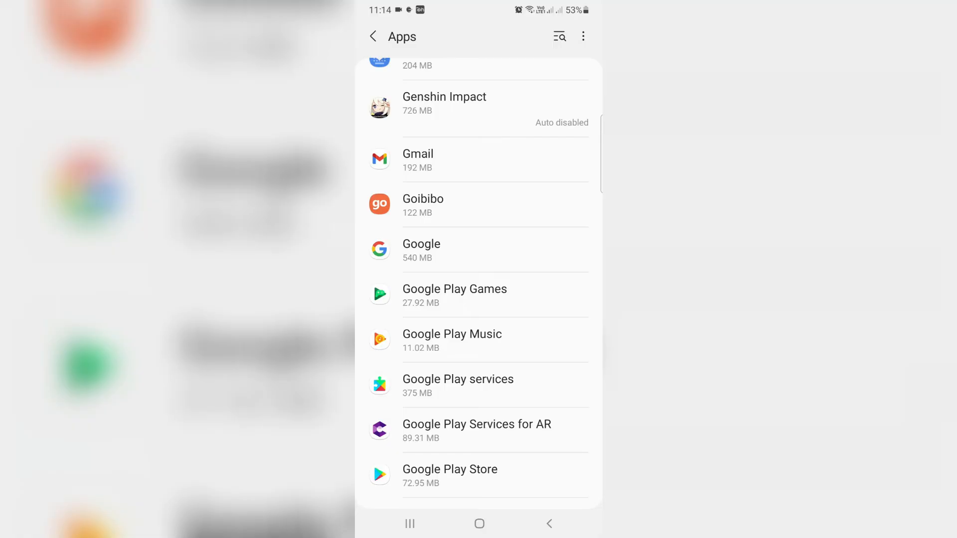
Step: Clear Google Play Store's app data from its Storage page and confirm deletion
{"action": "left_click", "coordinate": [449, 469]}
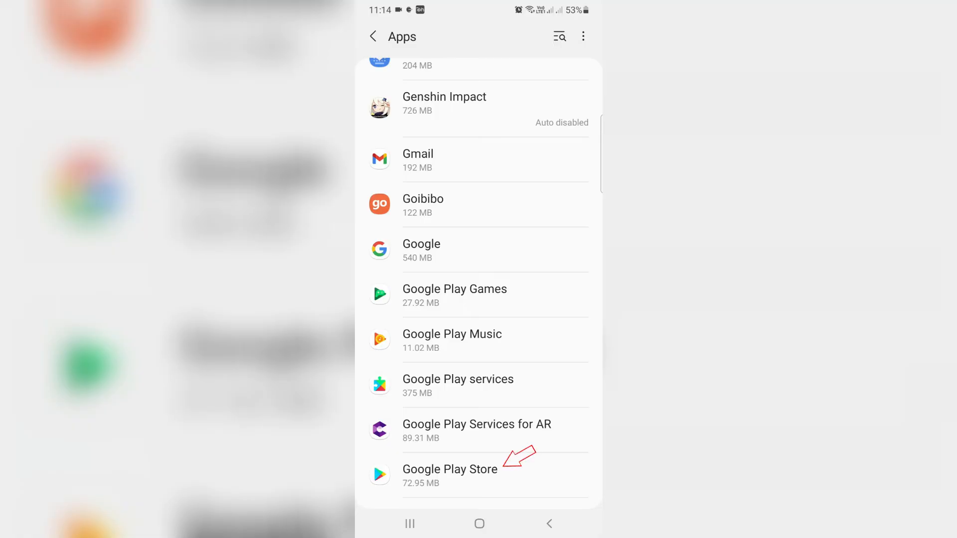
{"action": "left_click", "coordinate": [450, 469]}
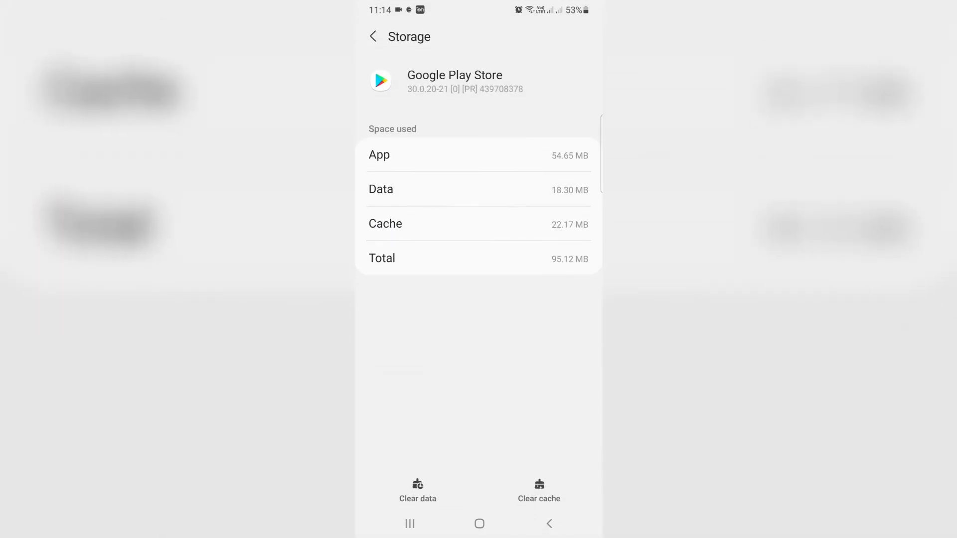
{"action": "left_click", "coordinate": [418, 491]}
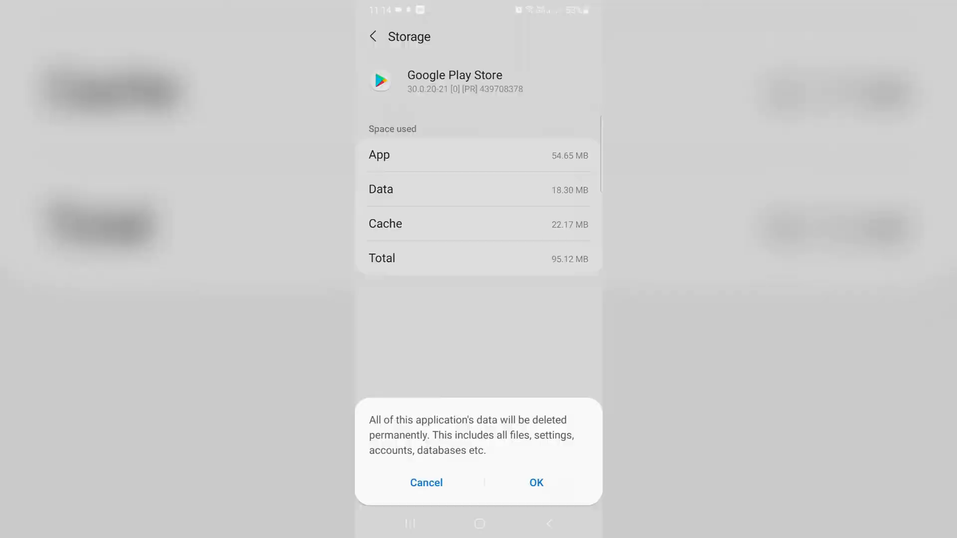
{"action": "left_click", "coordinate": [535, 483]}
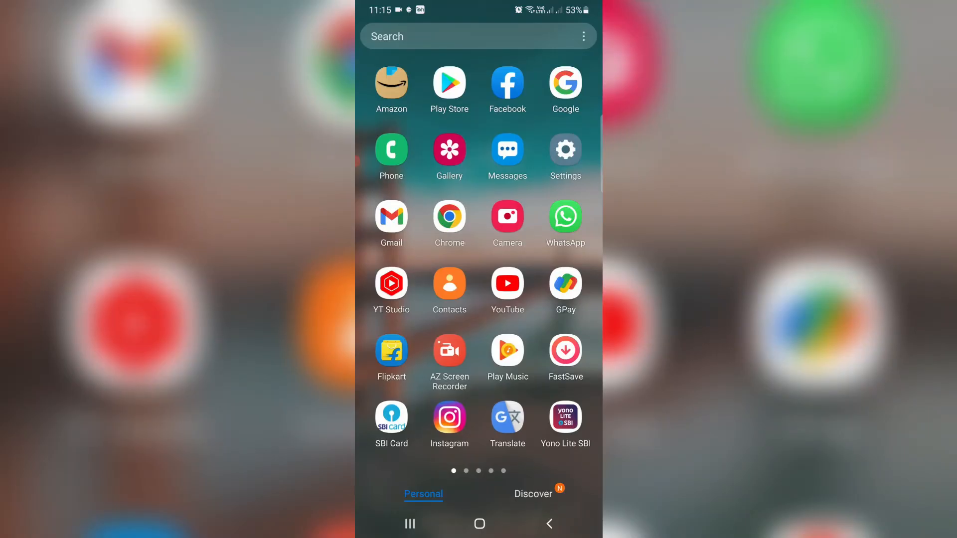
Step: Relaunch Google Play Store
{"action": "left_click", "coordinate": [449, 84]}
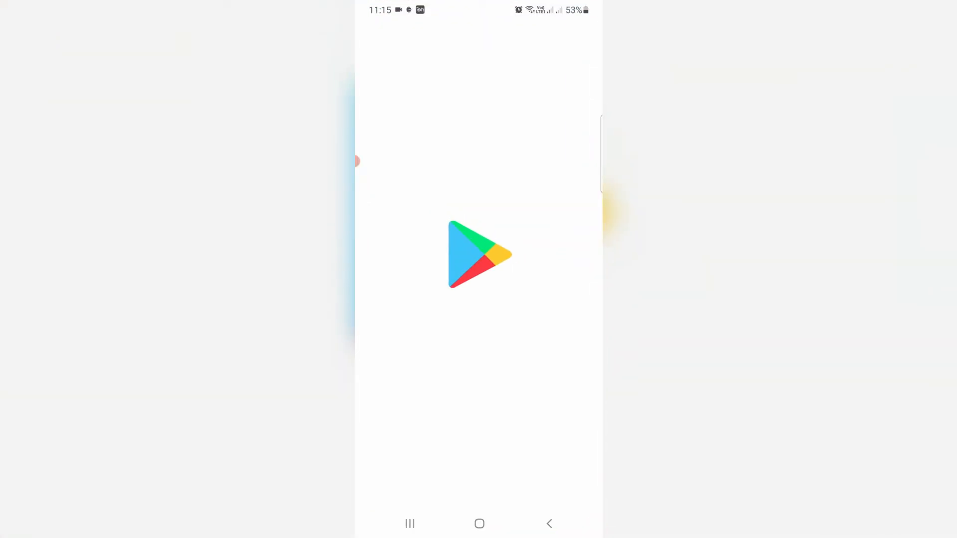